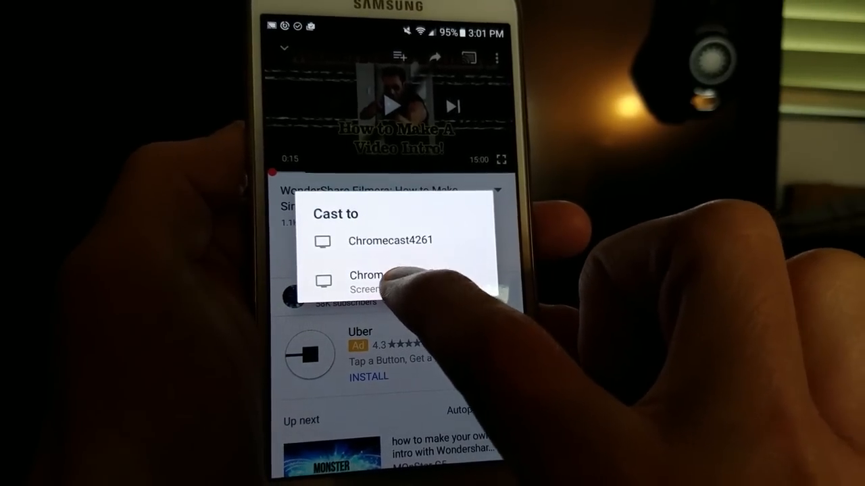
Cast the playing video to the second Chromecast device in the Cast to list.
click(391, 241)
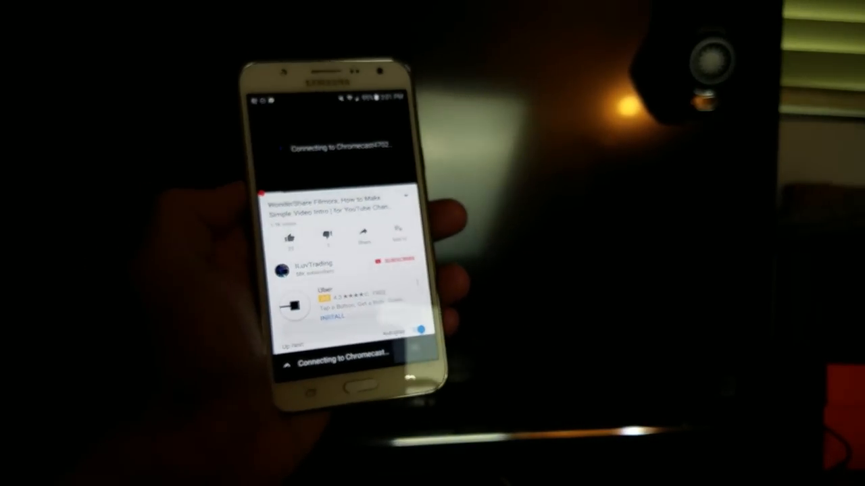